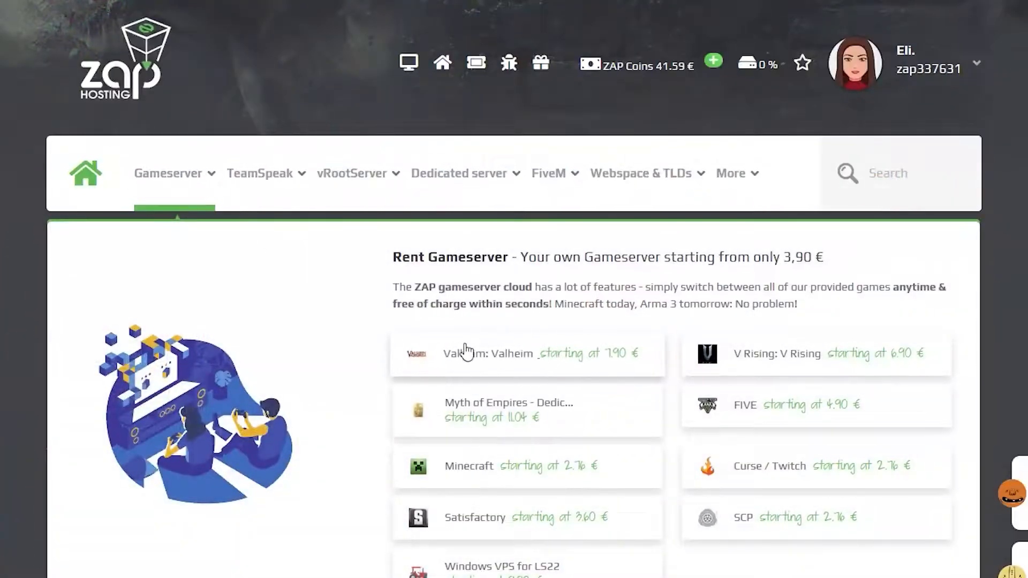
# - Begin ordering a Valheim server from the Gameserver list (from 7.90 €)
pyautogui.click(485, 354)
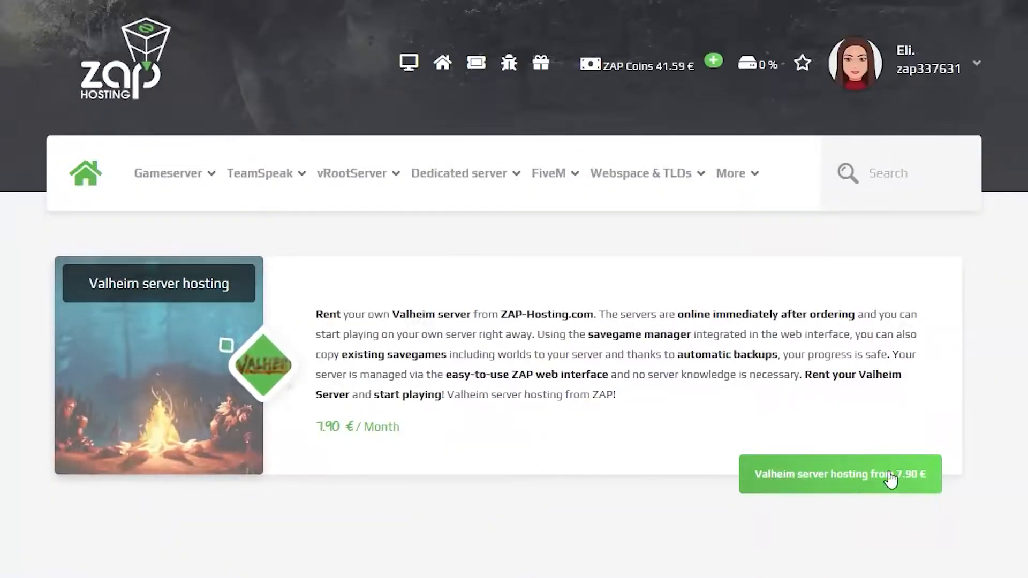
pyautogui.click(840, 474)
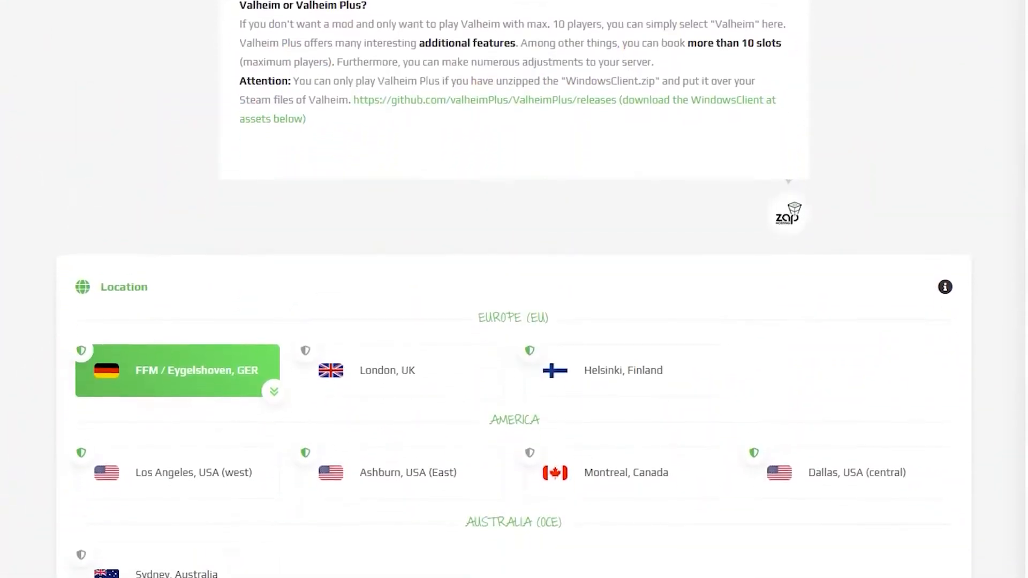
pyautogui.scroll(-3)
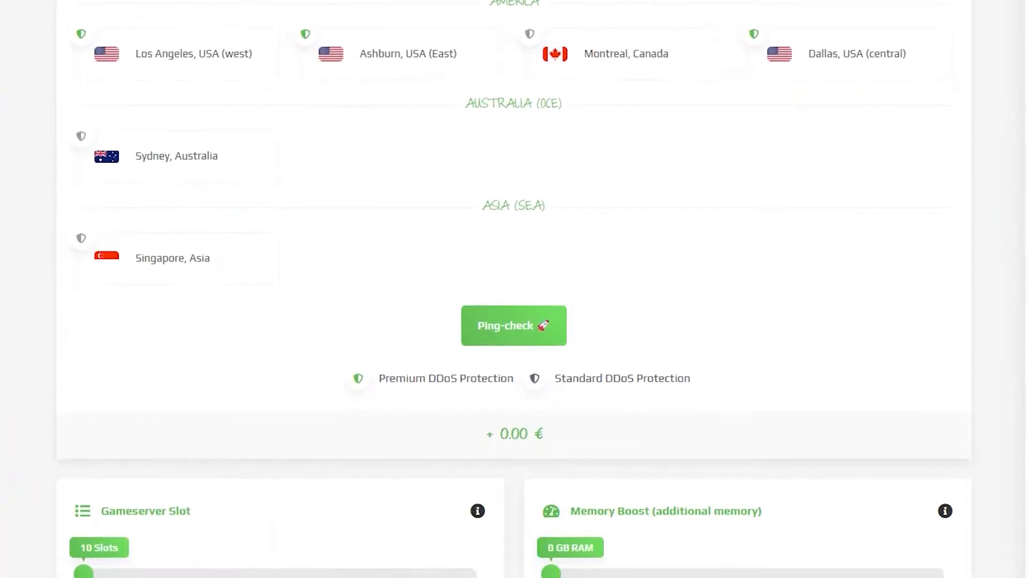
pyautogui.scroll(-3)
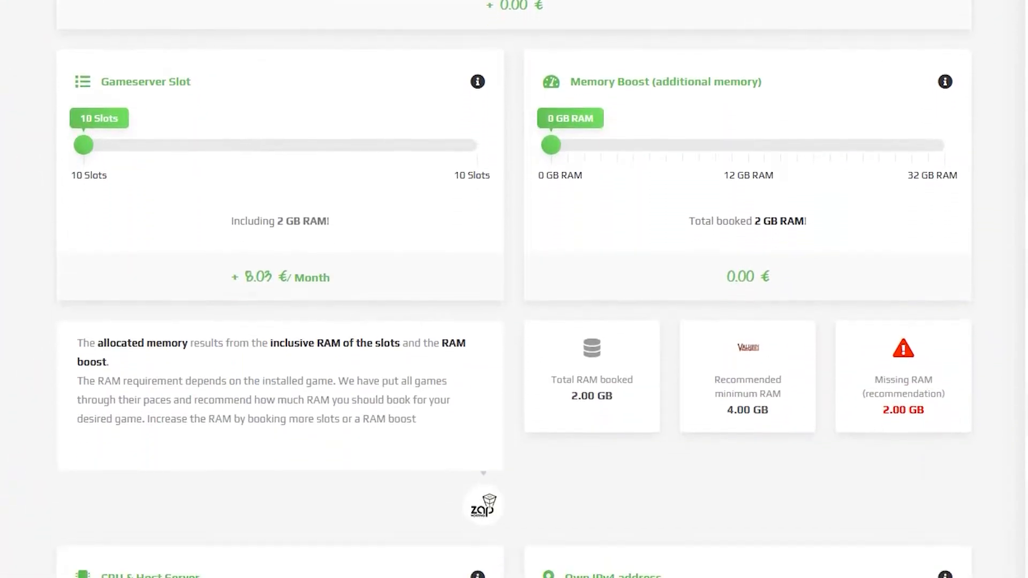
pyautogui.scroll(-3)
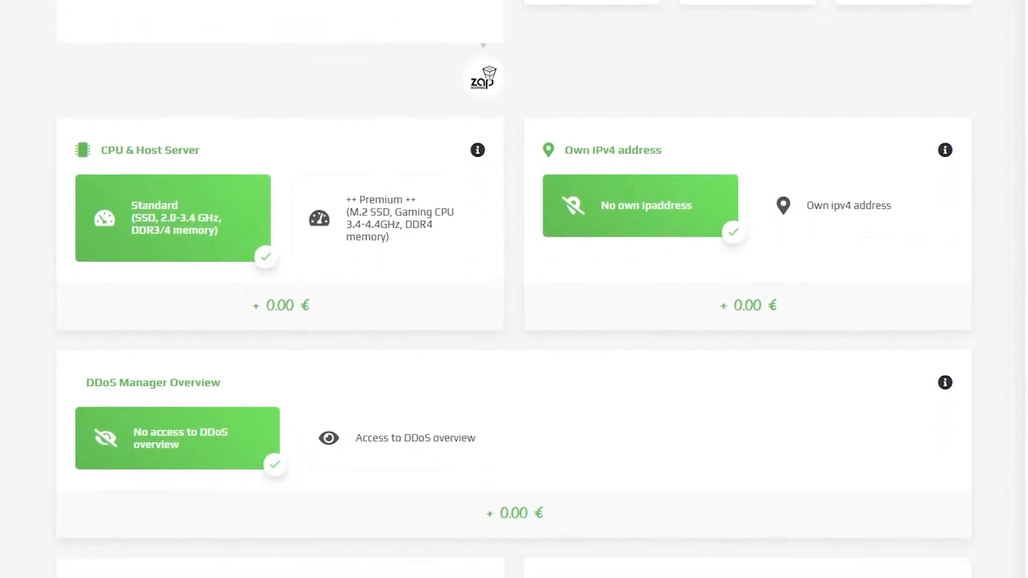
pyautogui.scroll(-3)
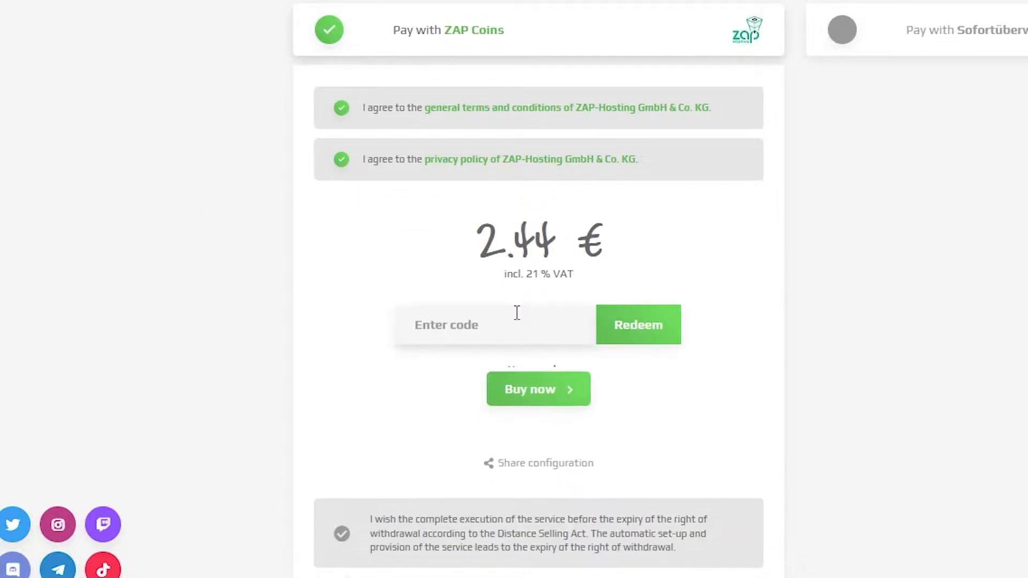
# - Redeem voucher 50-VALHEIM to drop the first term to 1.22 € and buy the server
pyautogui.write('50-VALHEIM')
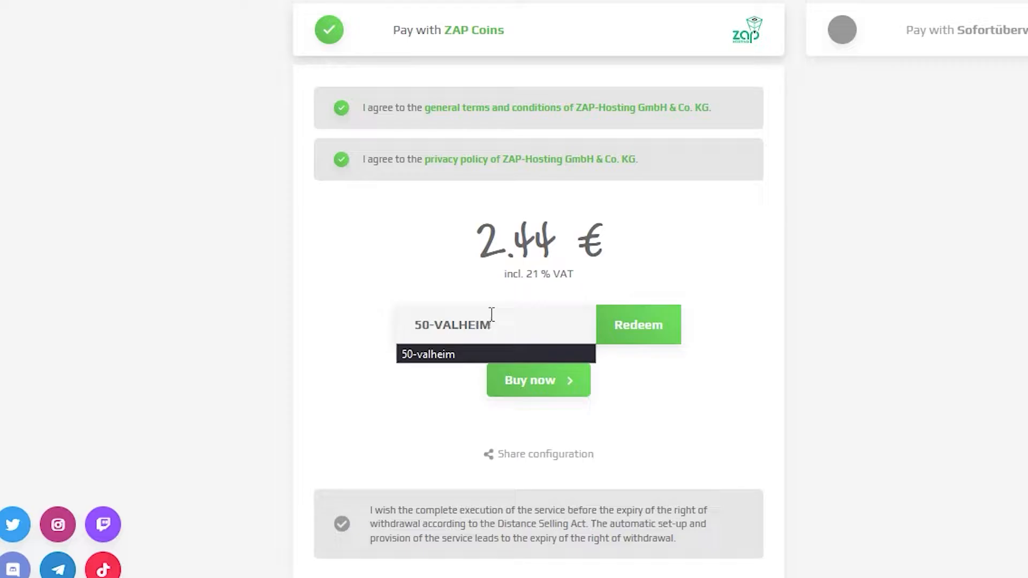
pyautogui.click(638, 324)
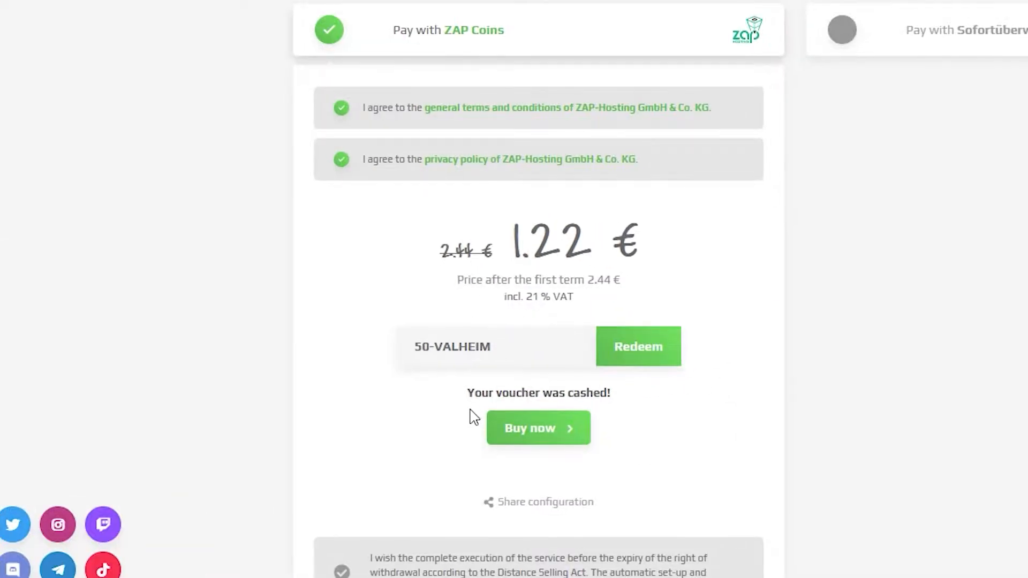
pyautogui.click(537, 428)
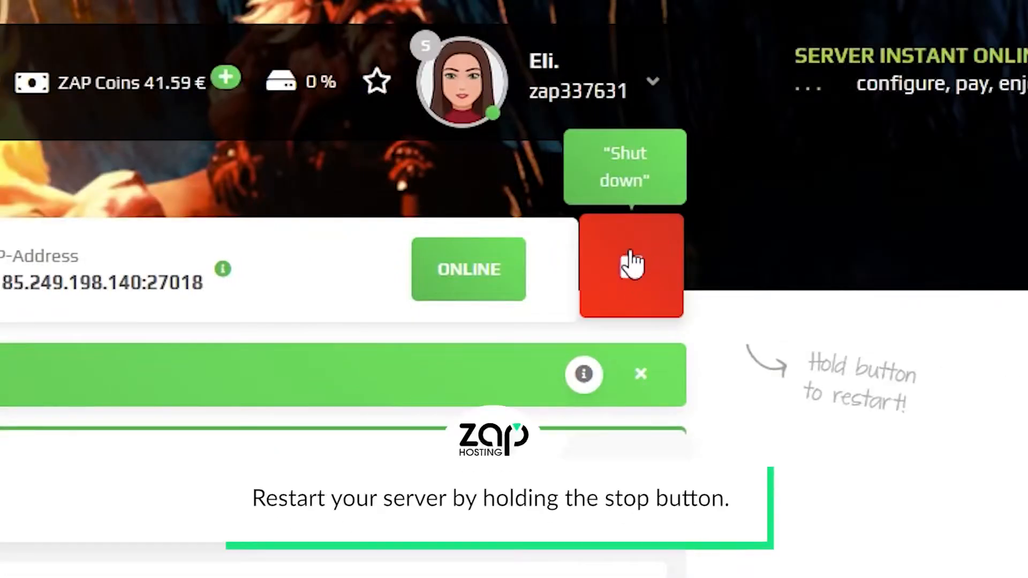
# - Restart the rented Valheim server from its dashboard so it comes back online
pyautogui.click(629, 267)
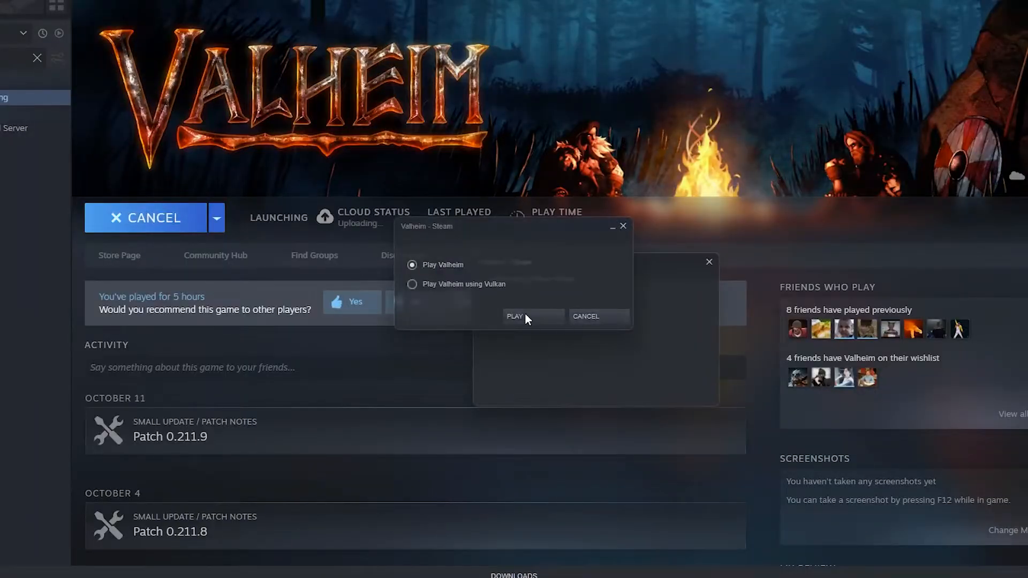
# - Launch Valheim in standard mode from Steam and enter the server world (join code 043189)
pyautogui.click(514, 316)
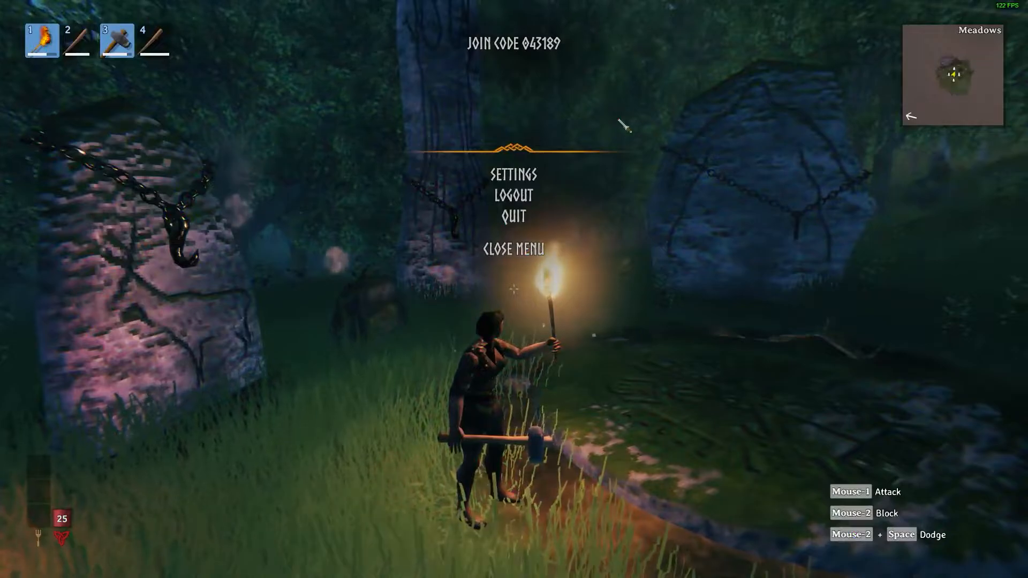